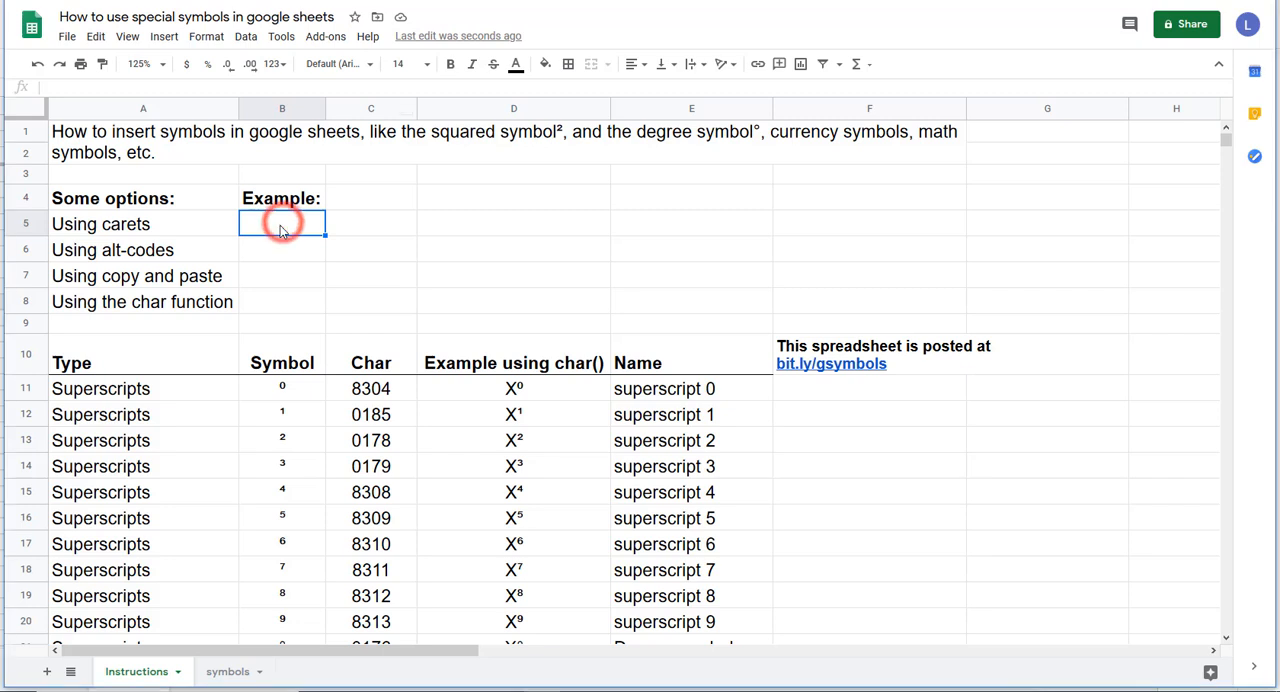
Step: Enter ft^2 in B5 and ft² via the Alt numeric code in B6
{"action": "type", "text": "ft^2"}
{"action": "left_click", "coordinate": [282, 249]}
{"action": "type", "text": "ft²"}
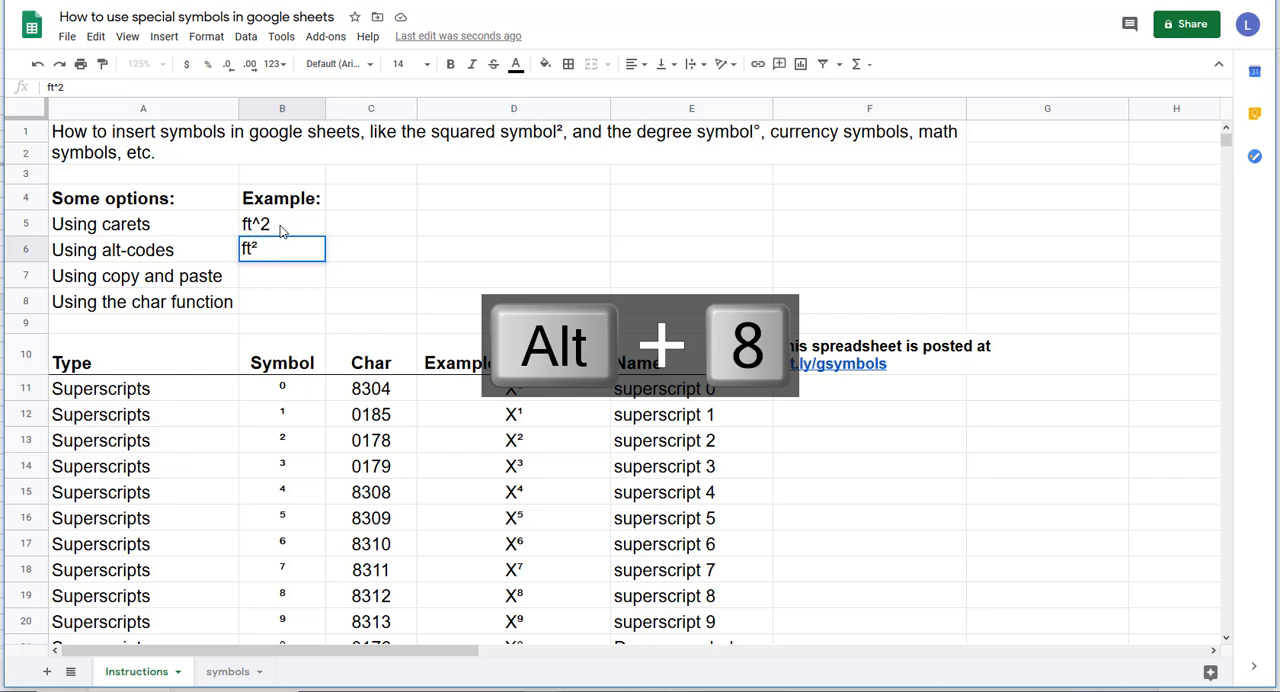
{"action": "key", "text": "enter"}
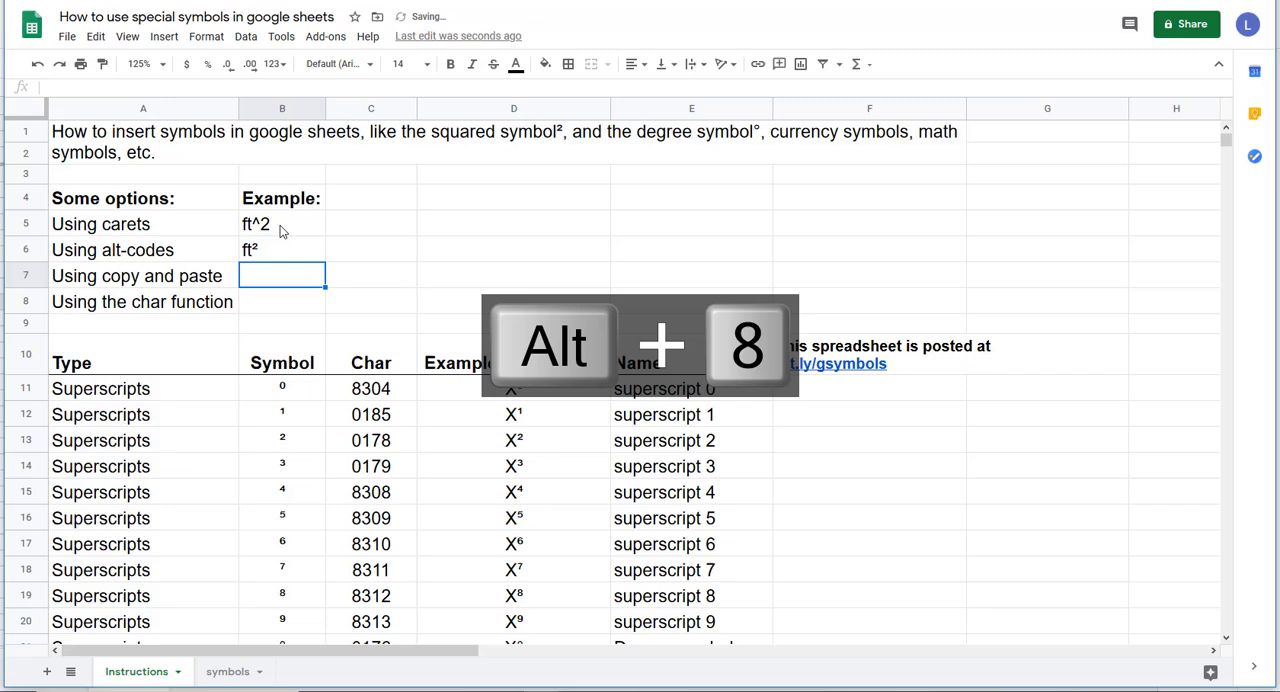
Step: Copy the ² symbol from B13 and paste it after ft in B7
{"action": "left_click", "coordinate": [282, 440]}
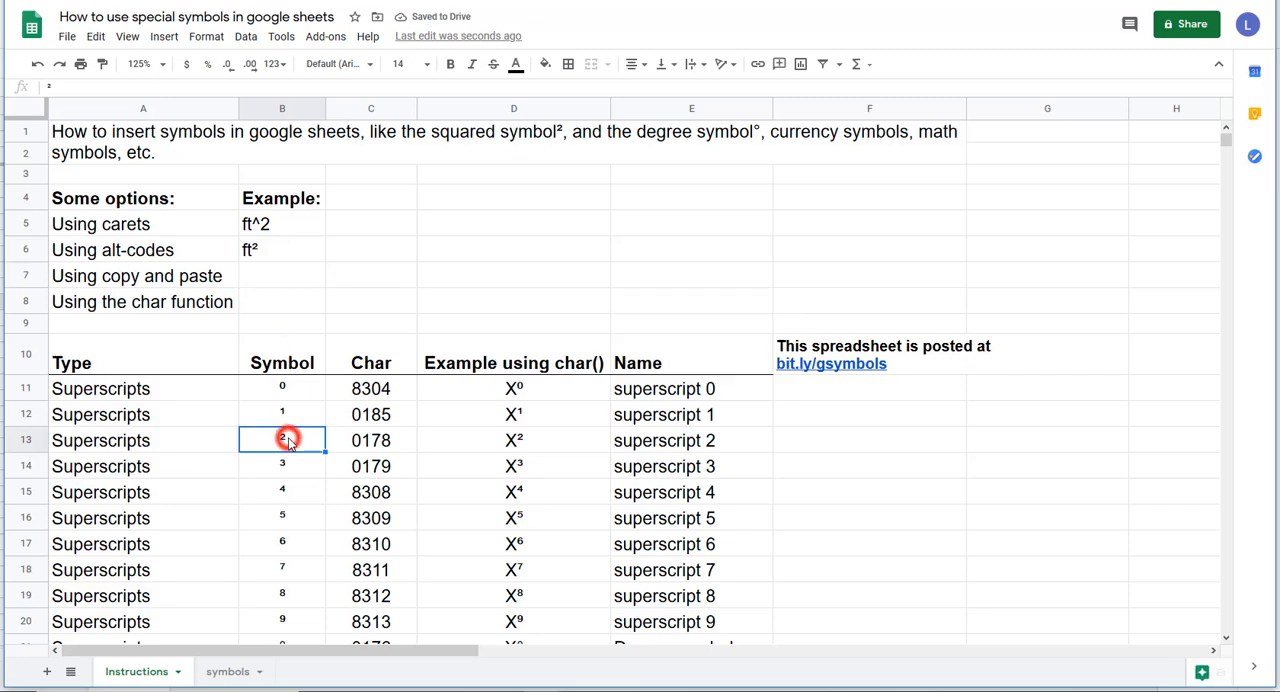
{"action": "double_click", "coordinate": [282, 440]}
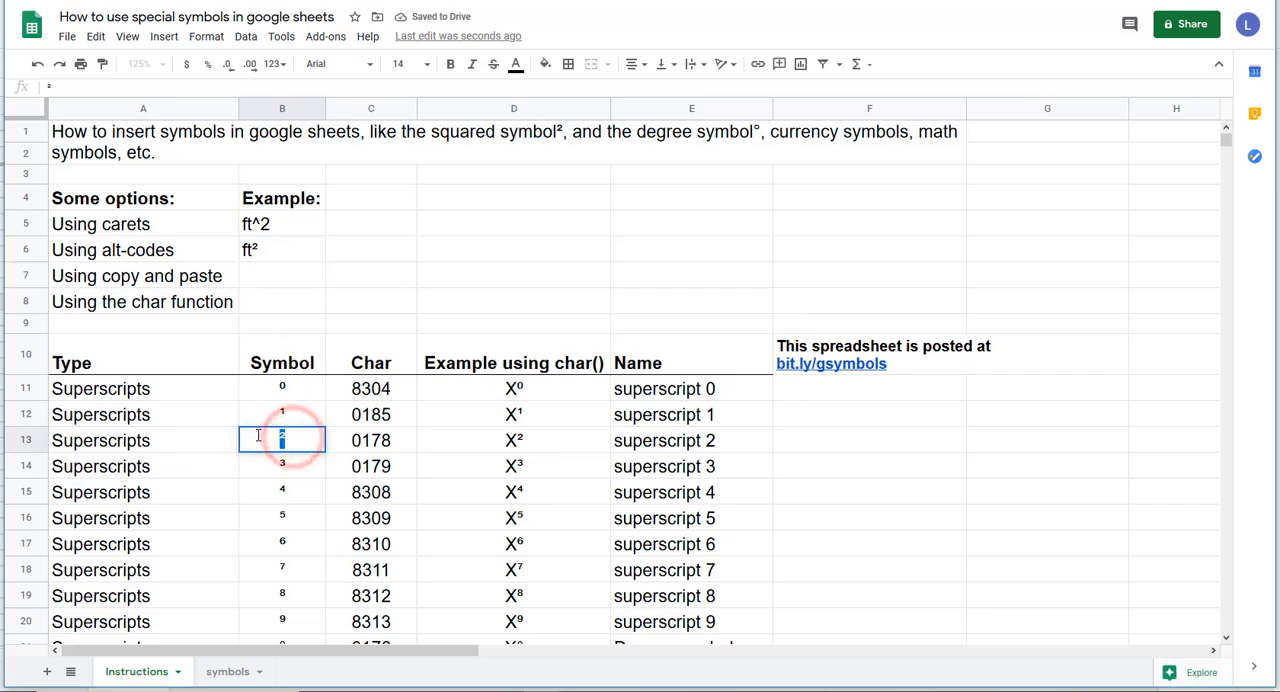
{"action": "key", "text": "ctrl+c"}
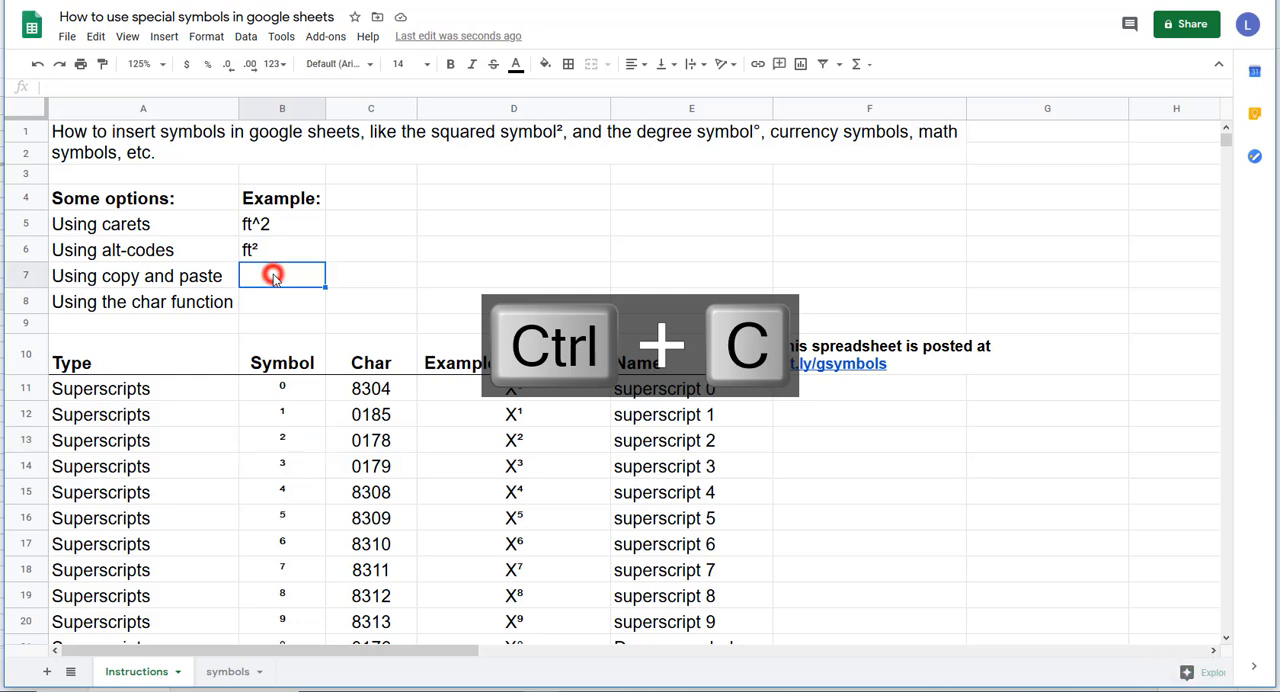
{"action": "key", "text": "ctrl+v"}
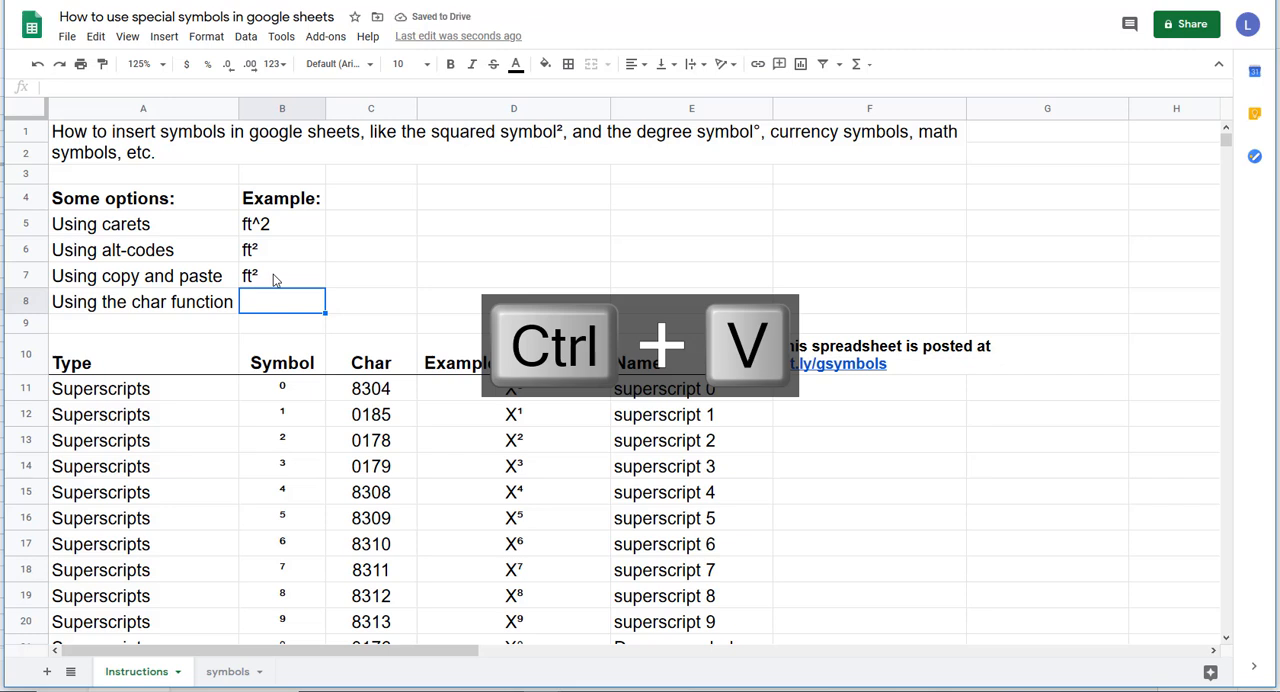
Step: Enter the formula ="ft"&char(0178) in B8 to produce ft²
{"action": "type", "text": "="}
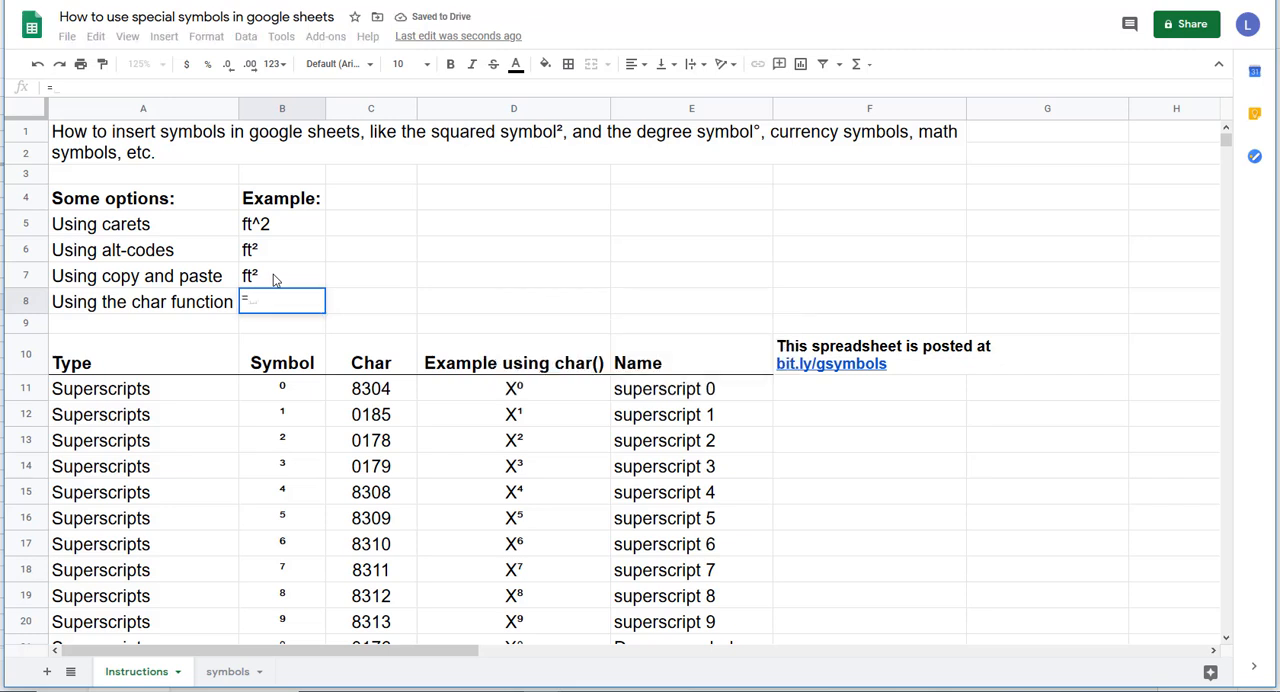
{"action": "type", "text": "\"ft\""}
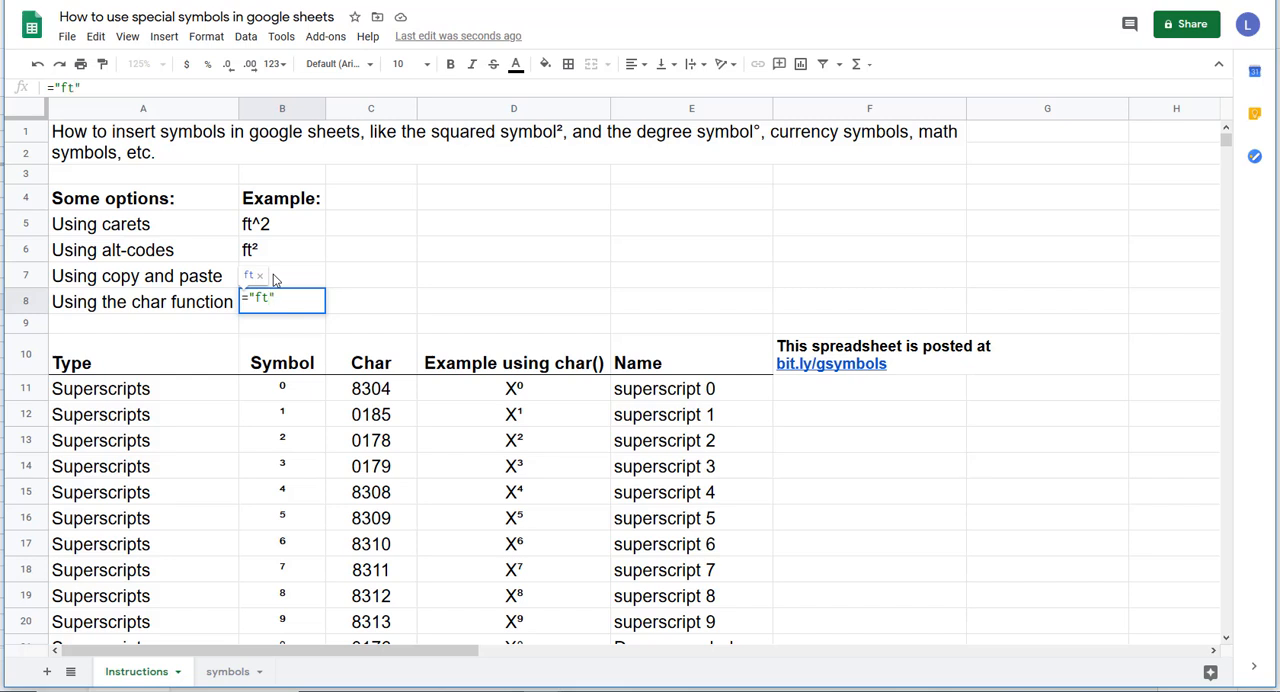
{"action": "type", "text": "&char"}
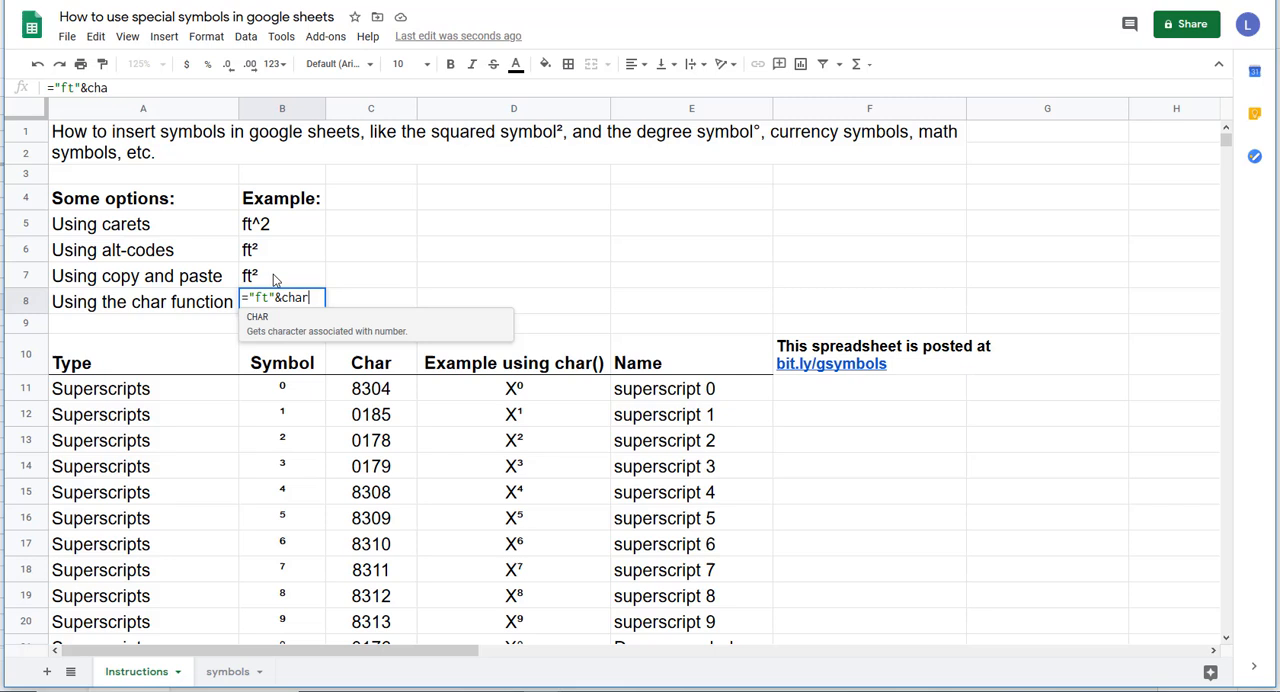
{"action": "type", "text": "("}
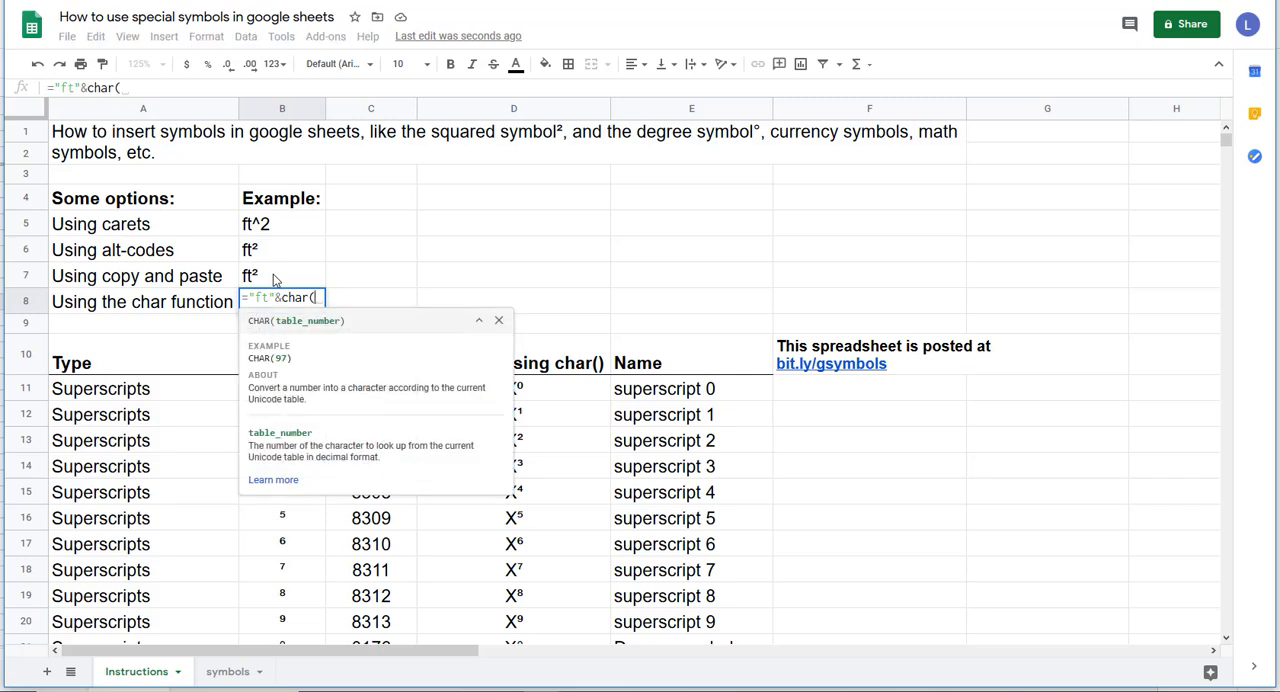
{"action": "type", "text": "01278"}
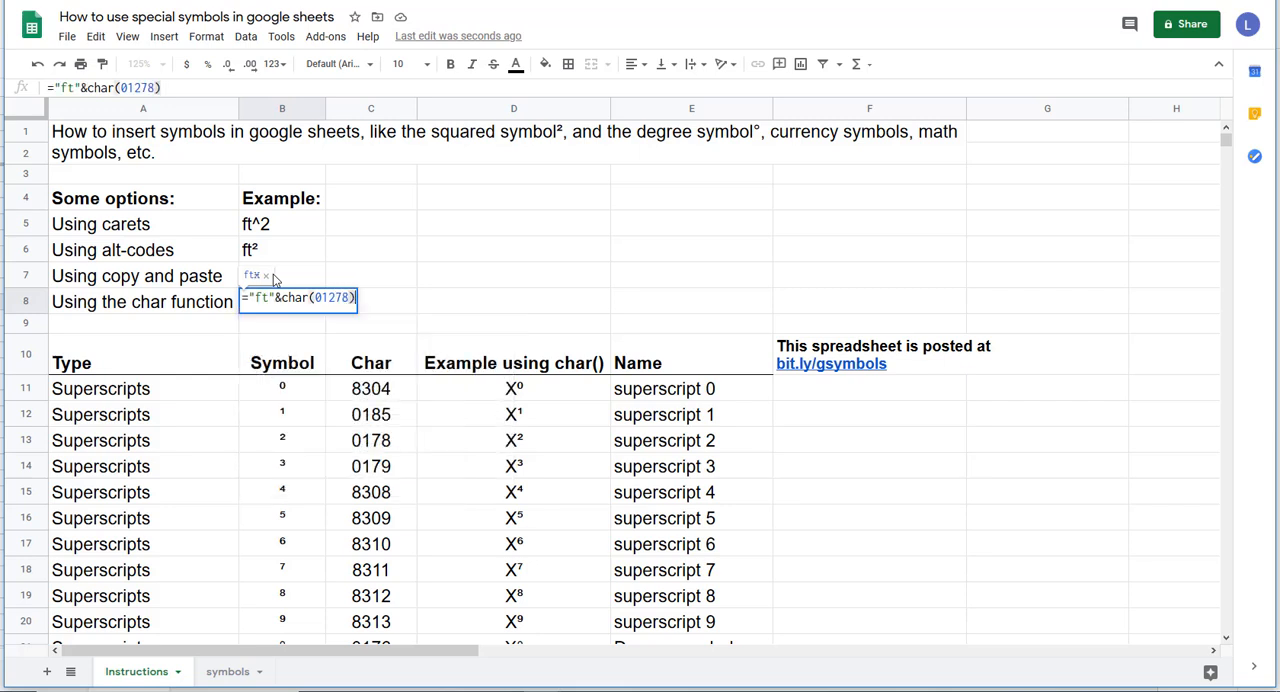
{"action": "mouse_move", "coordinate": [366, 322]}
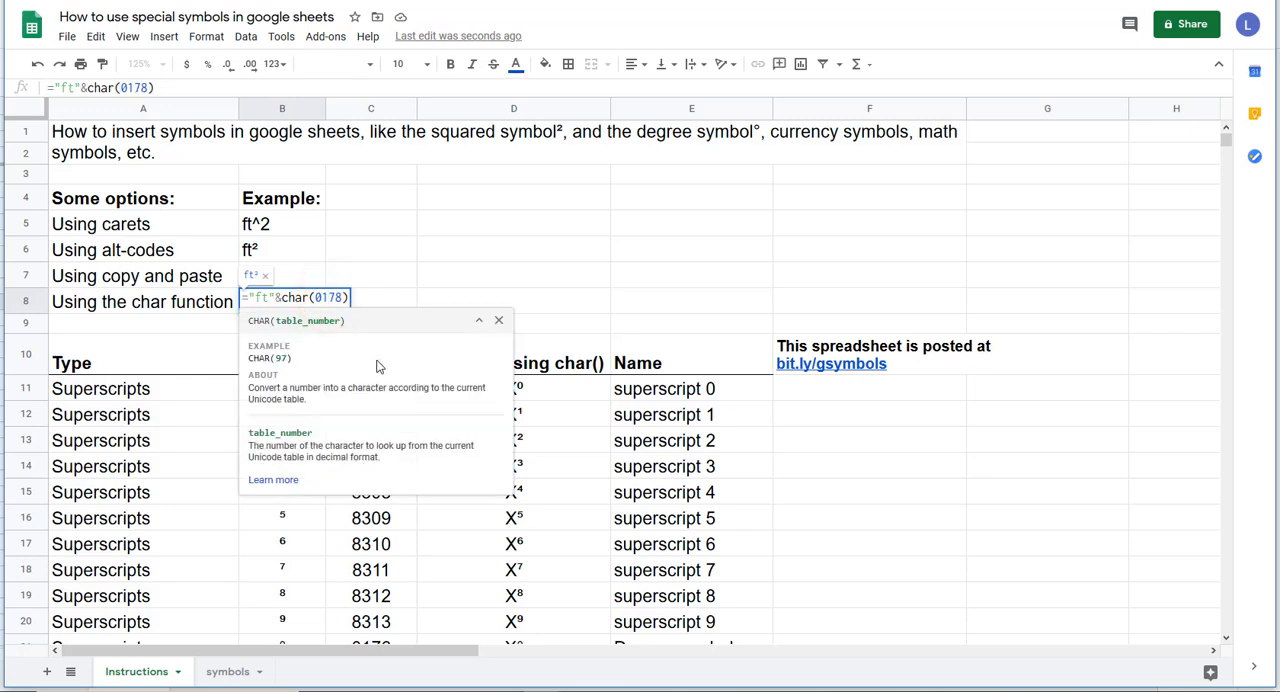
{"action": "key", "text": "enter"}
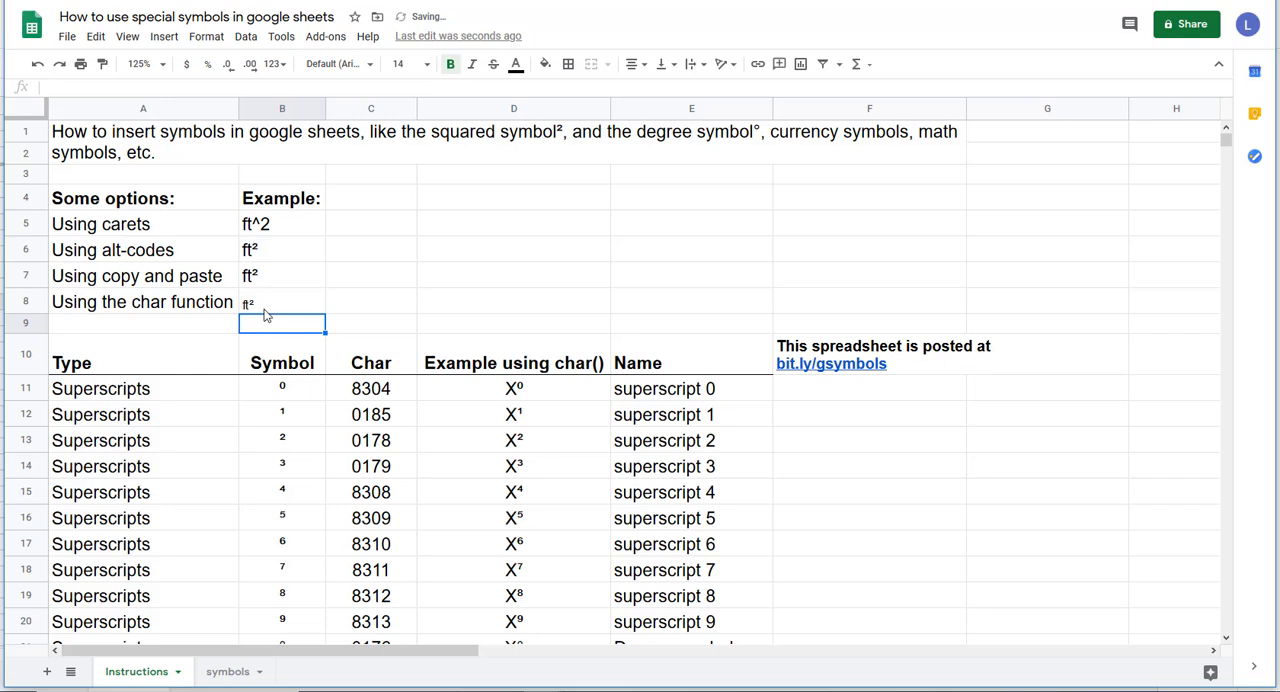
Step: Paint B7's 14 pt formatting onto B8 so the examples match
{"action": "left_click", "coordinate": [281, 275]}
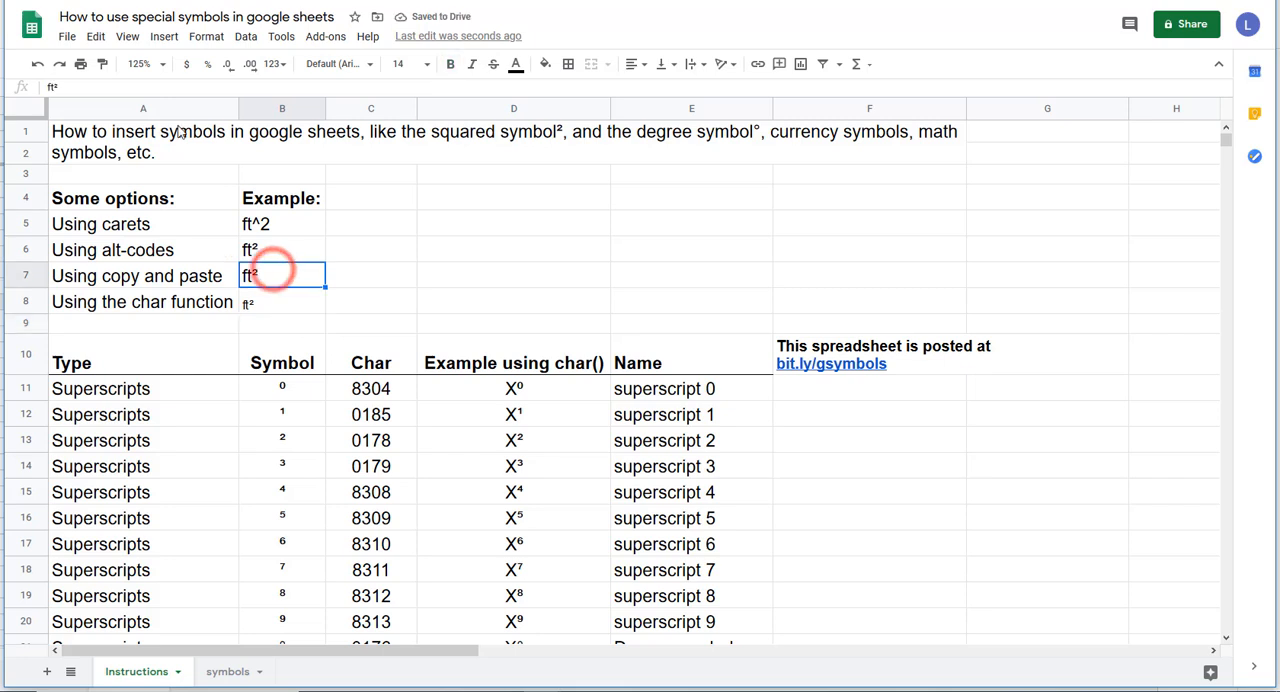
{"action": "left_click", "coordinate": [281, 301]}
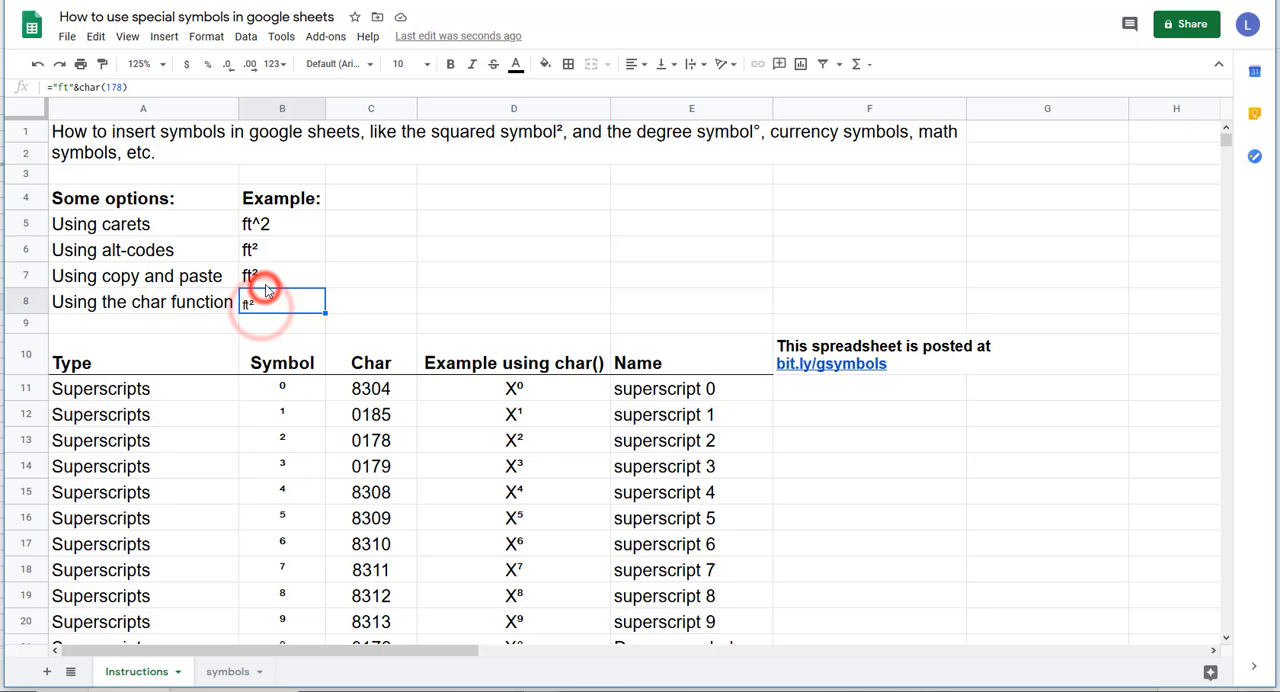
{"action": "left_click", "coordinate": [282, 275]}
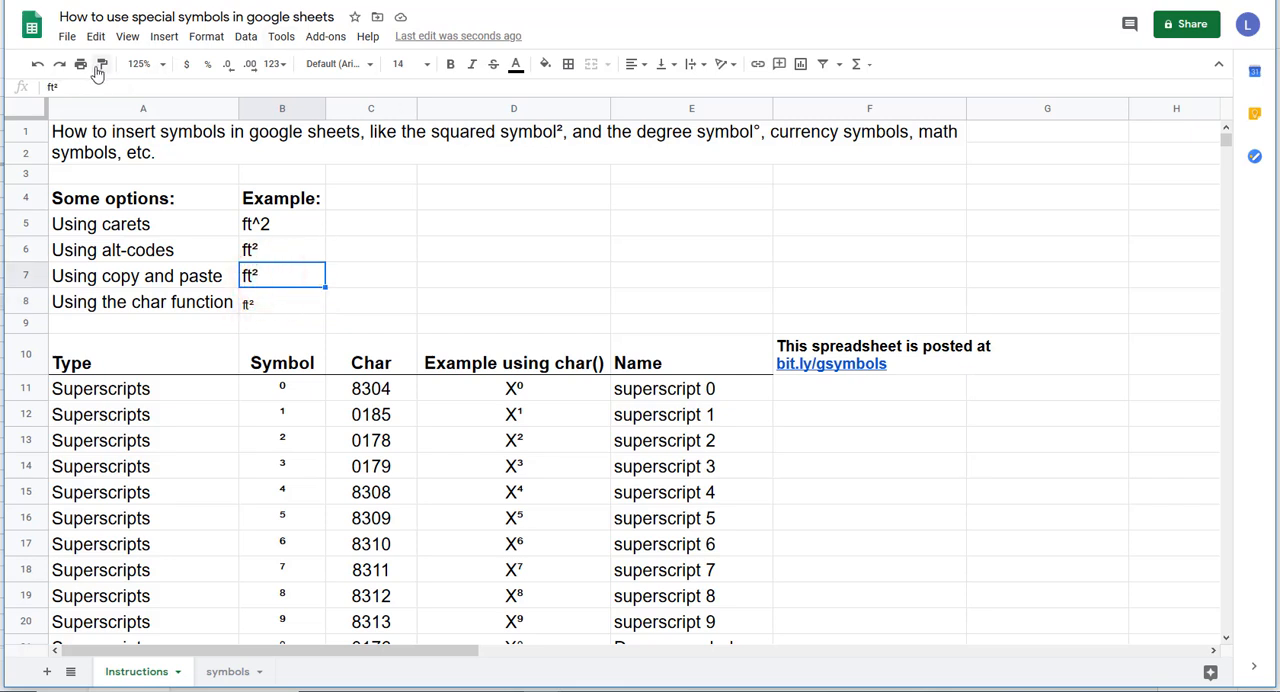
{"action": "left_click", "coordinate": [260, 302]}
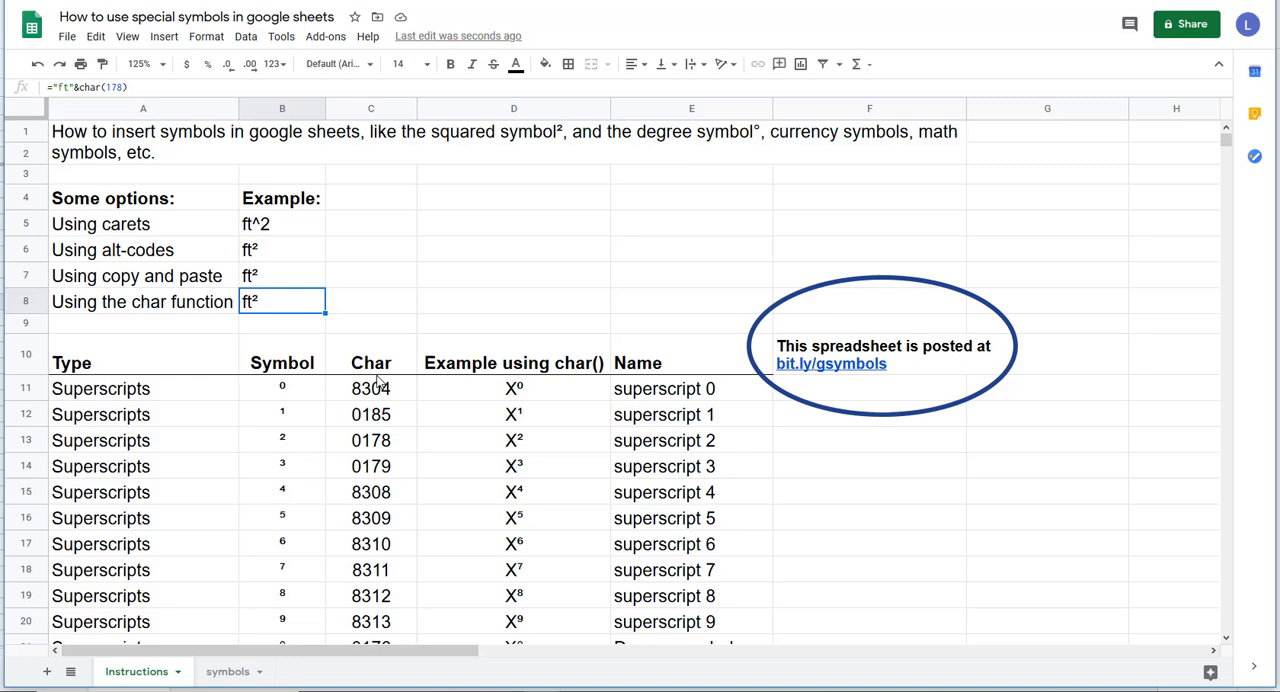
{"action": "scroll", "scroll_direction": "down", "scroll_amount": 3}
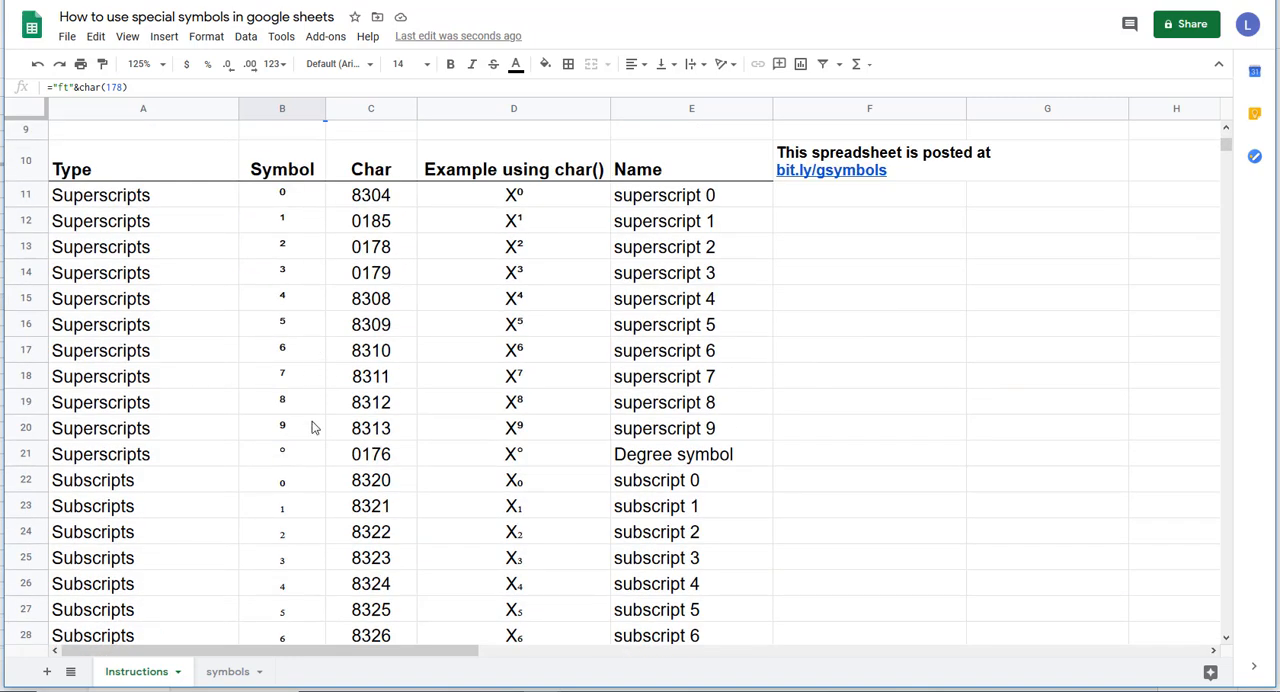
{"action": "scroll", "scroll_direction": "down", "scroll_amount": 3}
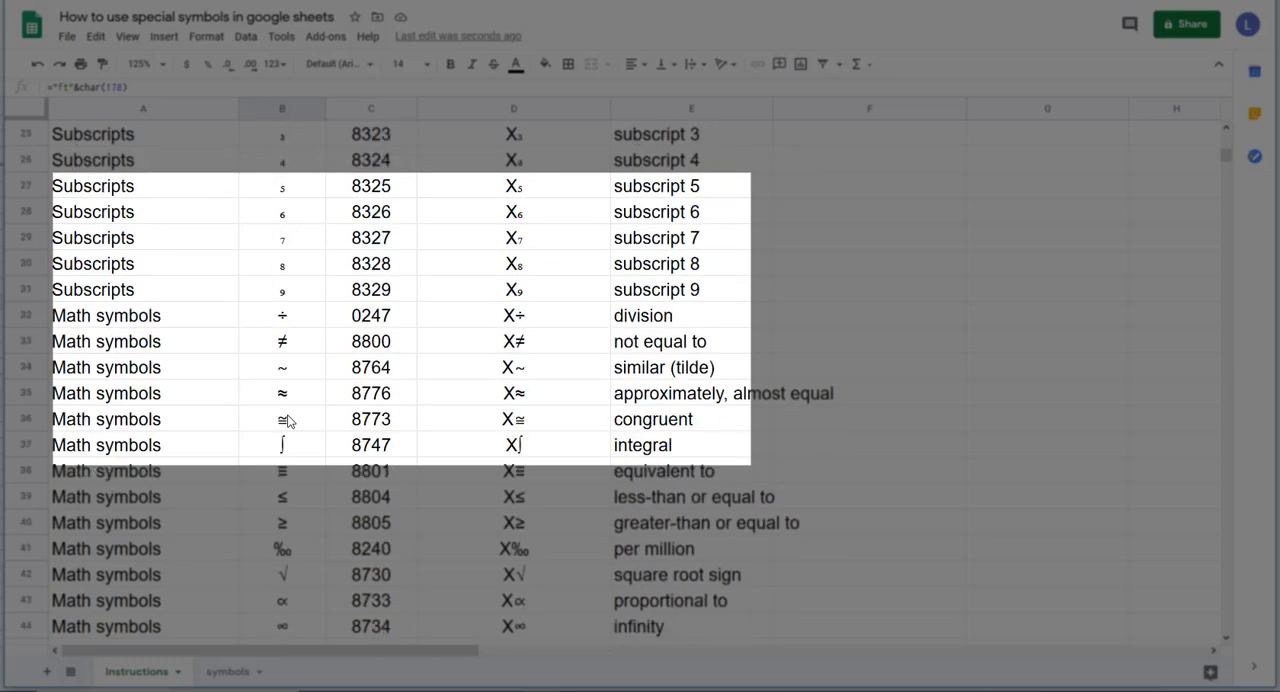
{"action": "scroll", "scroll_direction": "down", "scroll_amount": 3}
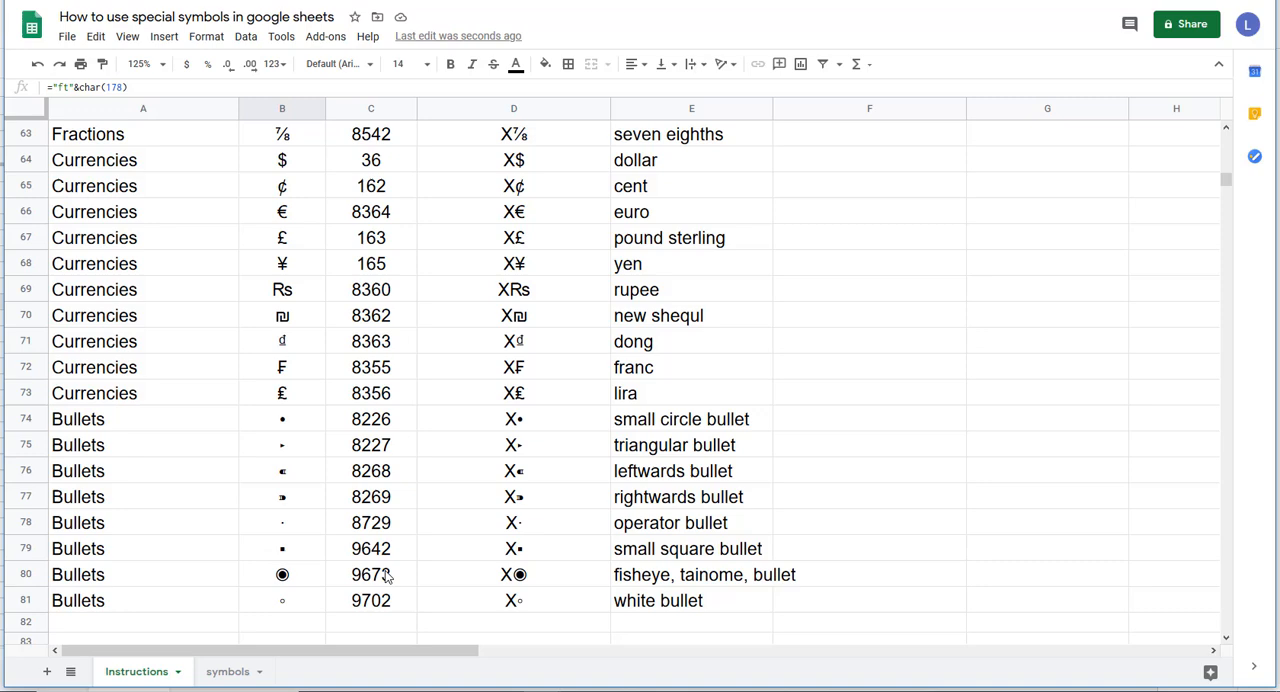
{"action": "scroll", "scroll_direction": "up", "scroll_amount": 3}
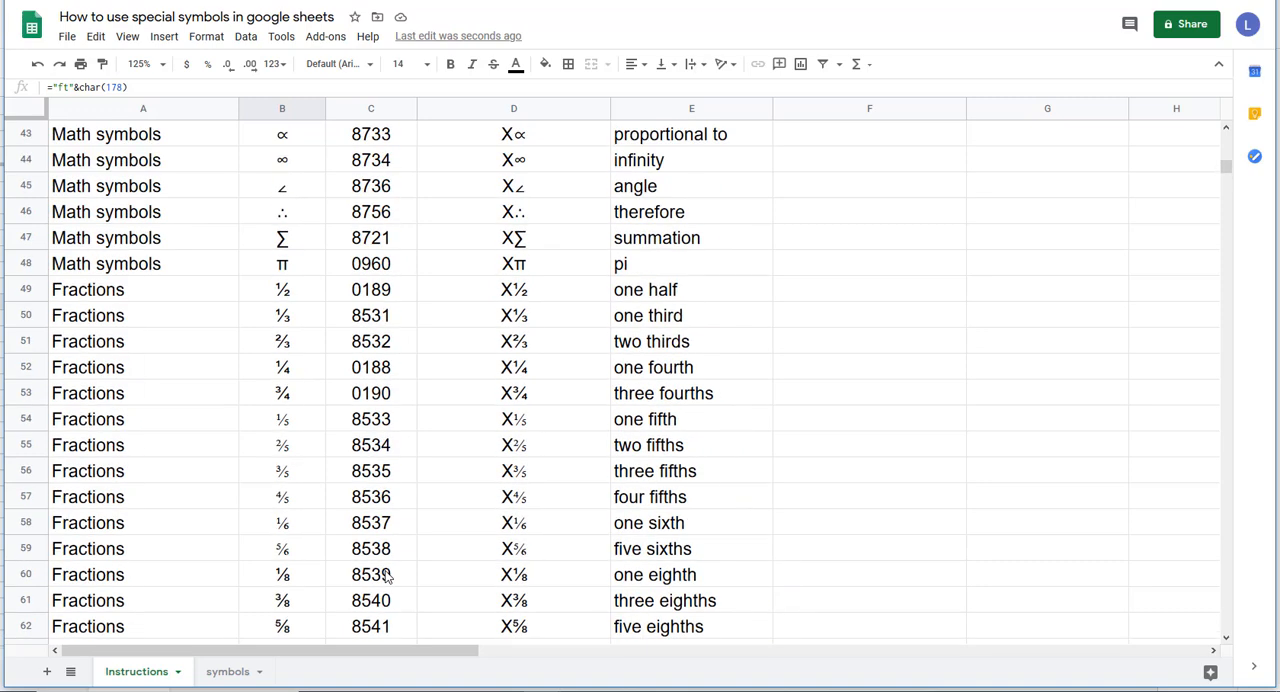